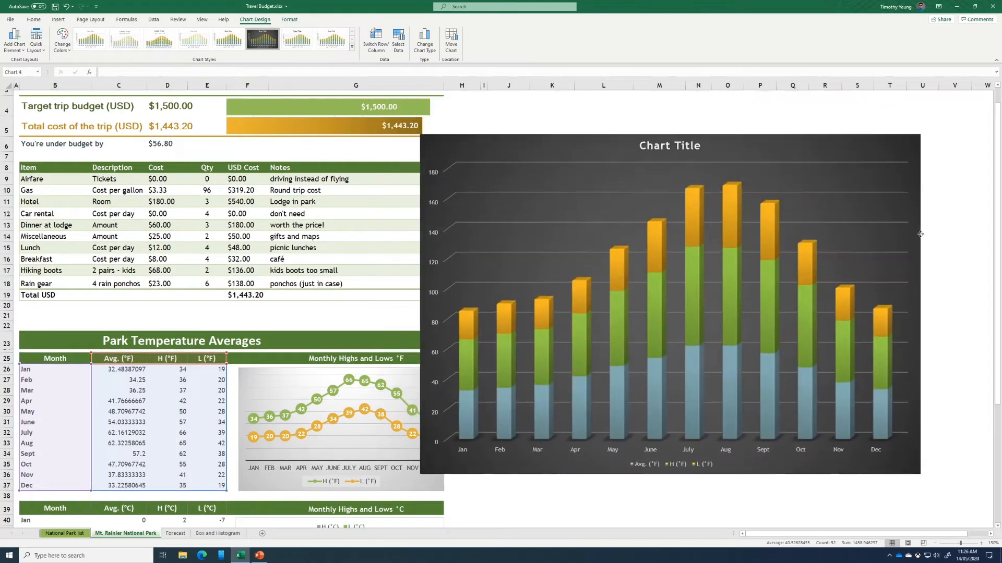
Step: Deselect the repositioned 3D temperature chart in Excel and bring up the Hubble presentation
{"action": "left_click", "coordinate": [508, 496]}
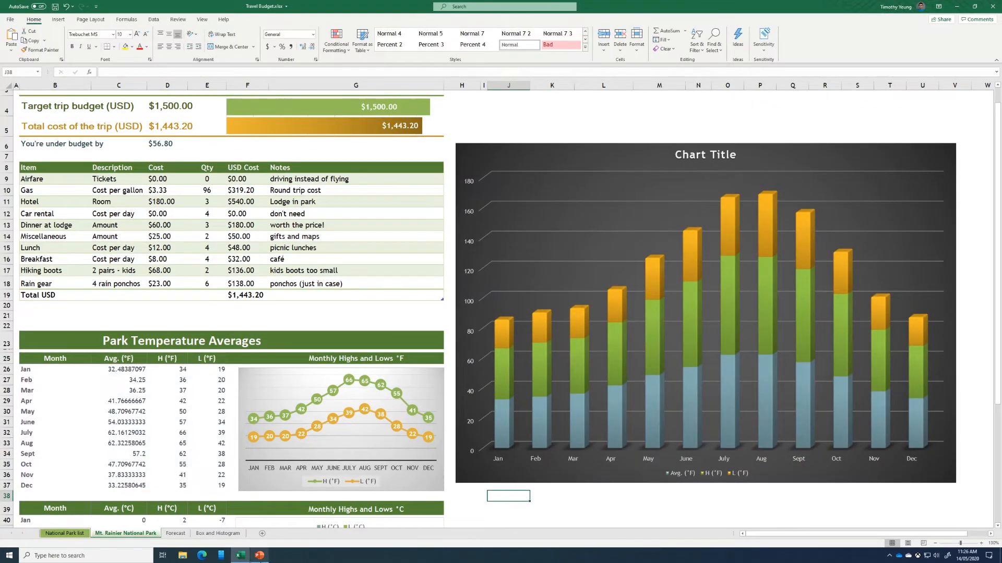
{"action": "left_click", "coordinate": [259, 555]}
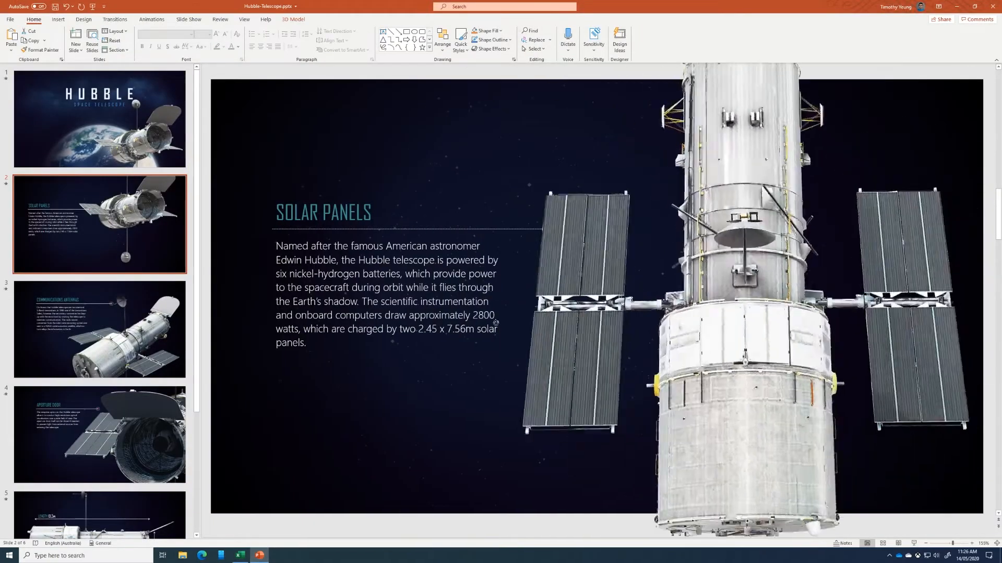
Step: Apply the Morph transition to slides 2, 3 and 4 of the Hubble deck
{"action": "left_click", "coordinate": [115, 19]}
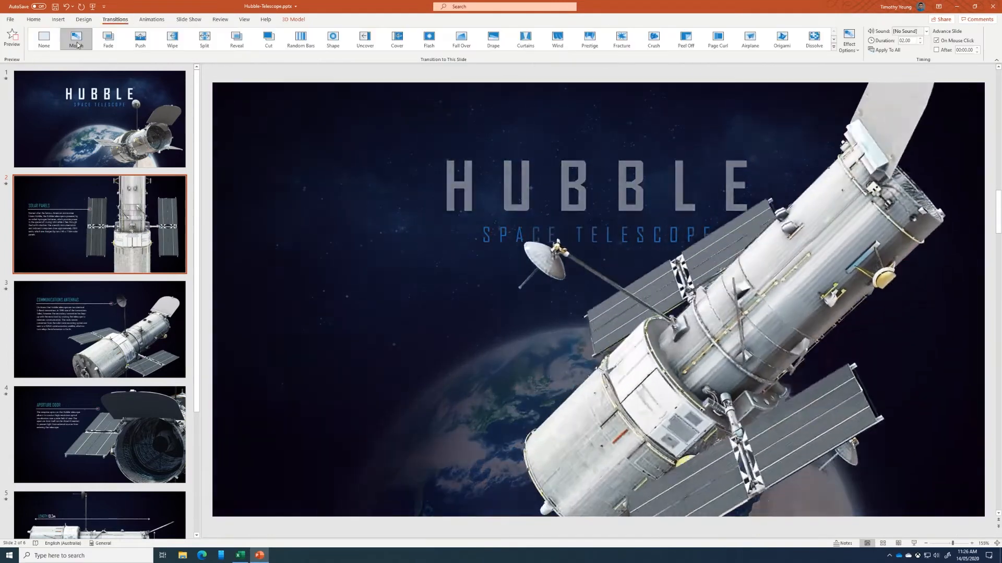
{"action": "left_click", "coordinate": [100, 329]}
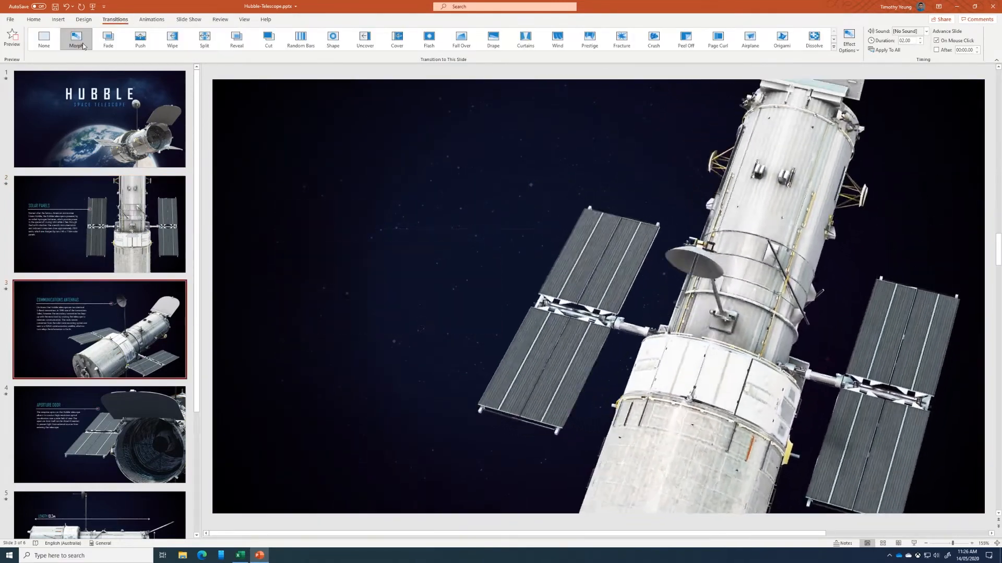
{"action": "left_click", "coordinate": [99, 434]}
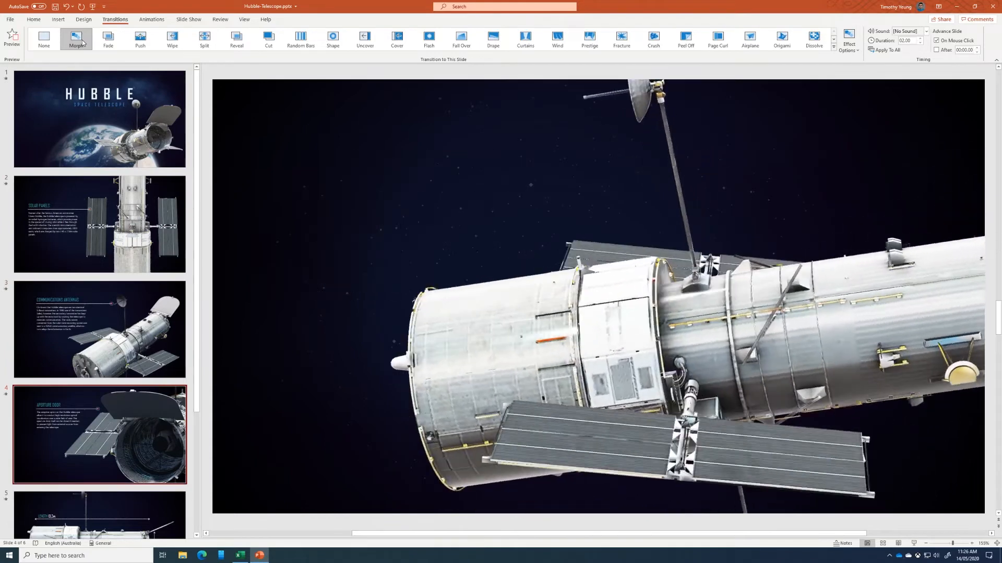